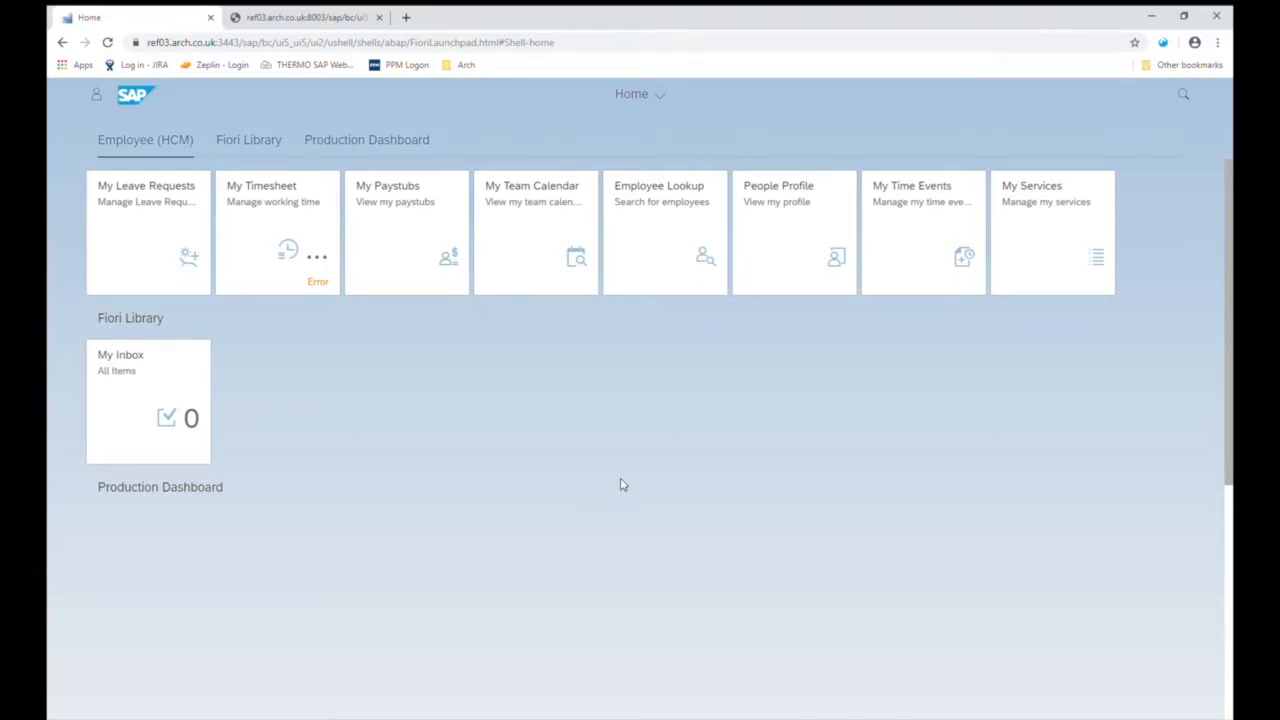
pyautogui.moveTo(510, 402)
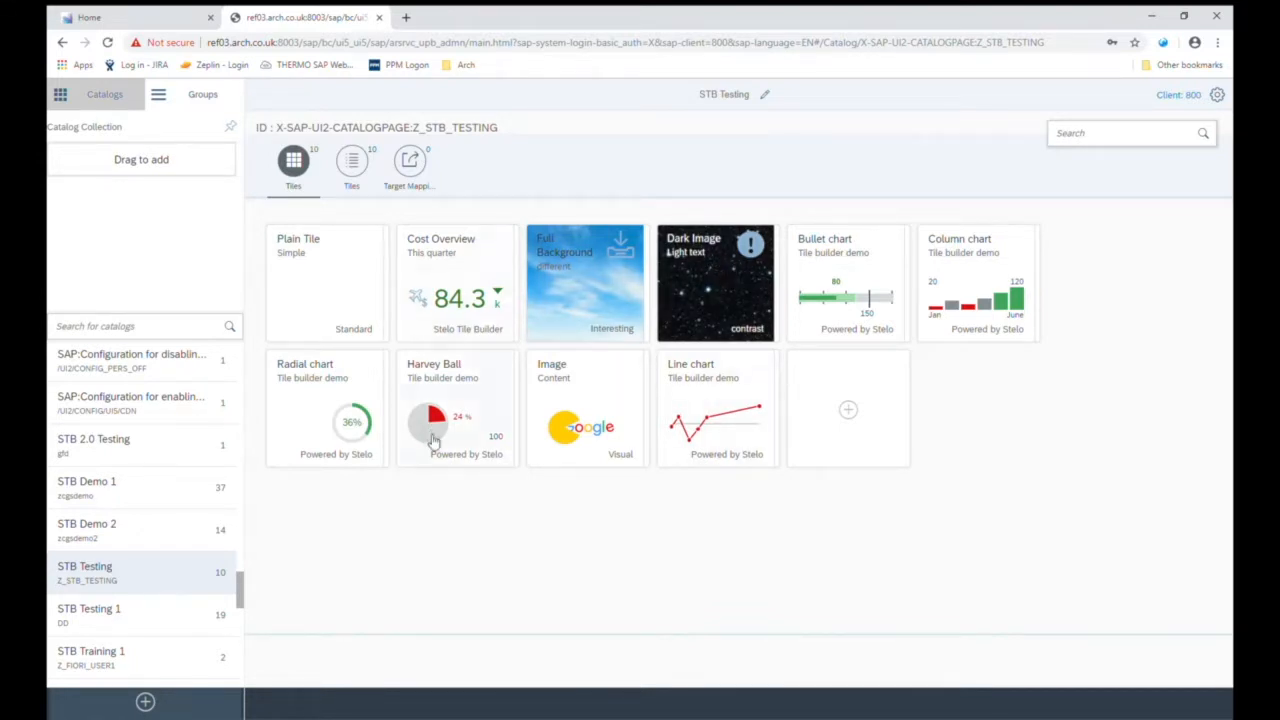
pyautogui.moveTo(536, 472)
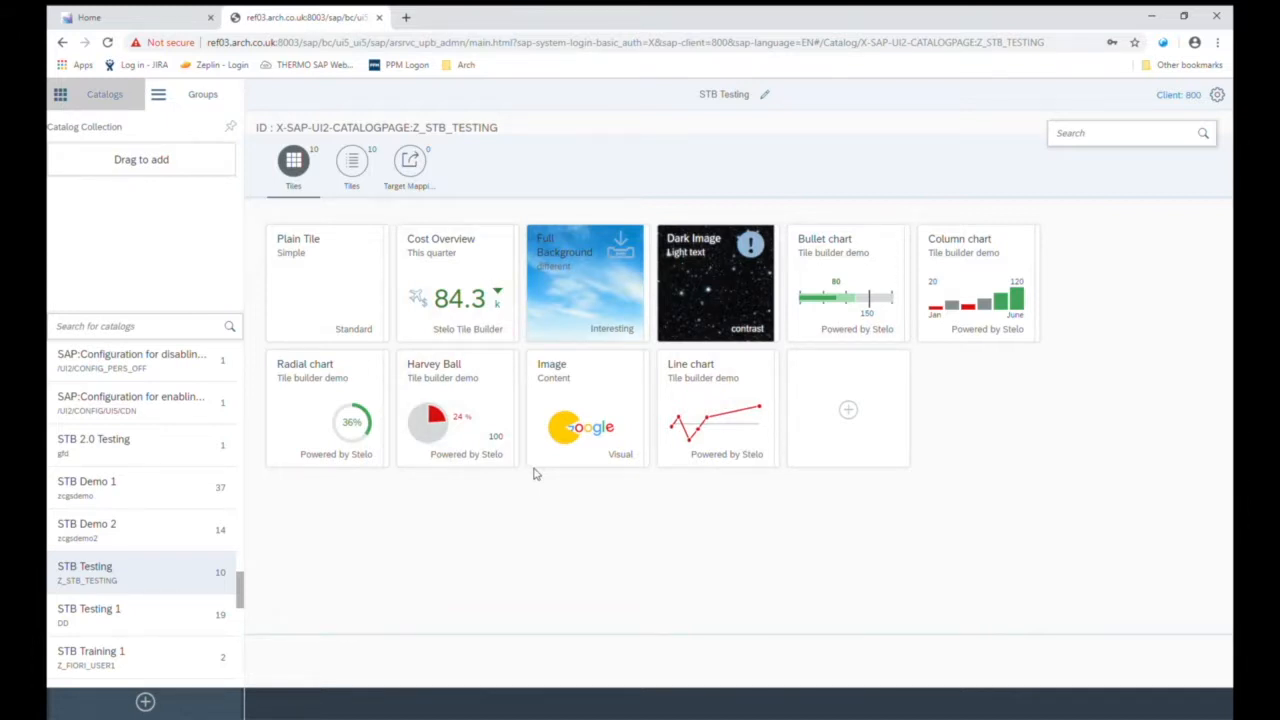
pyautogui.moveTo(848, 408)
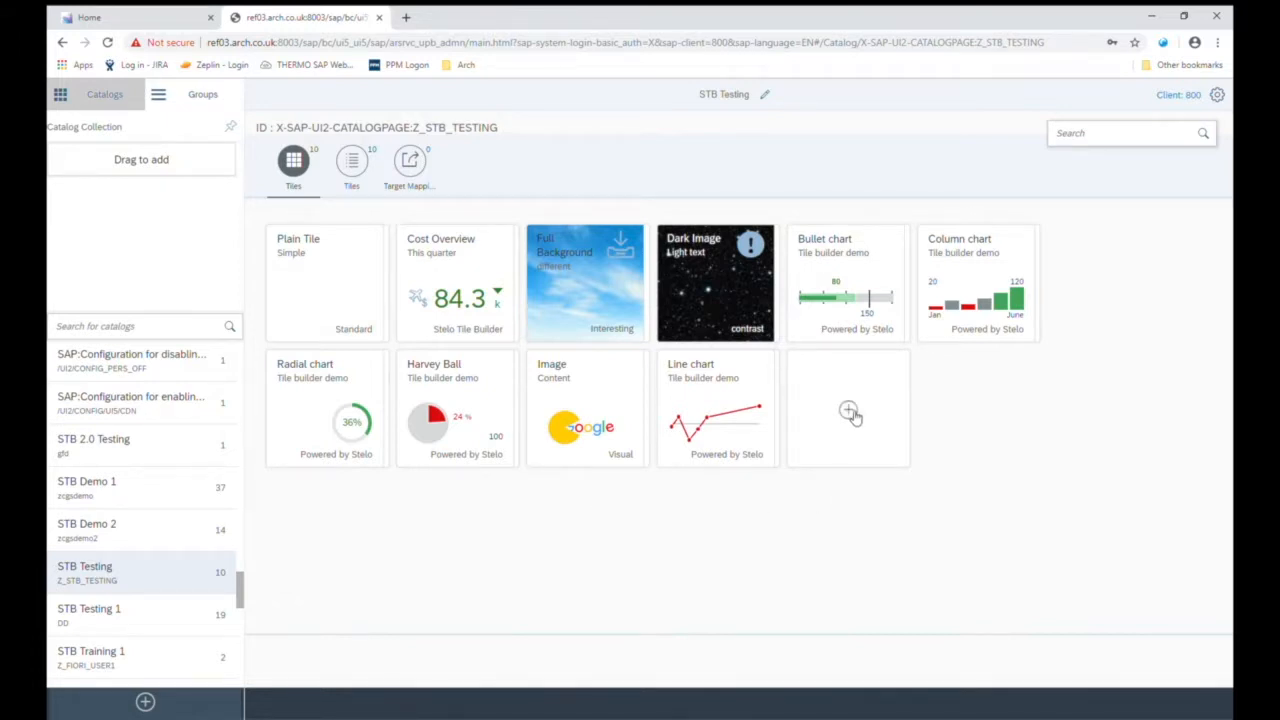
# Add a new tile to STB Testing titled 'Inventory' with subtitle 'top issue 3'
pyautogui.click(848, 410)
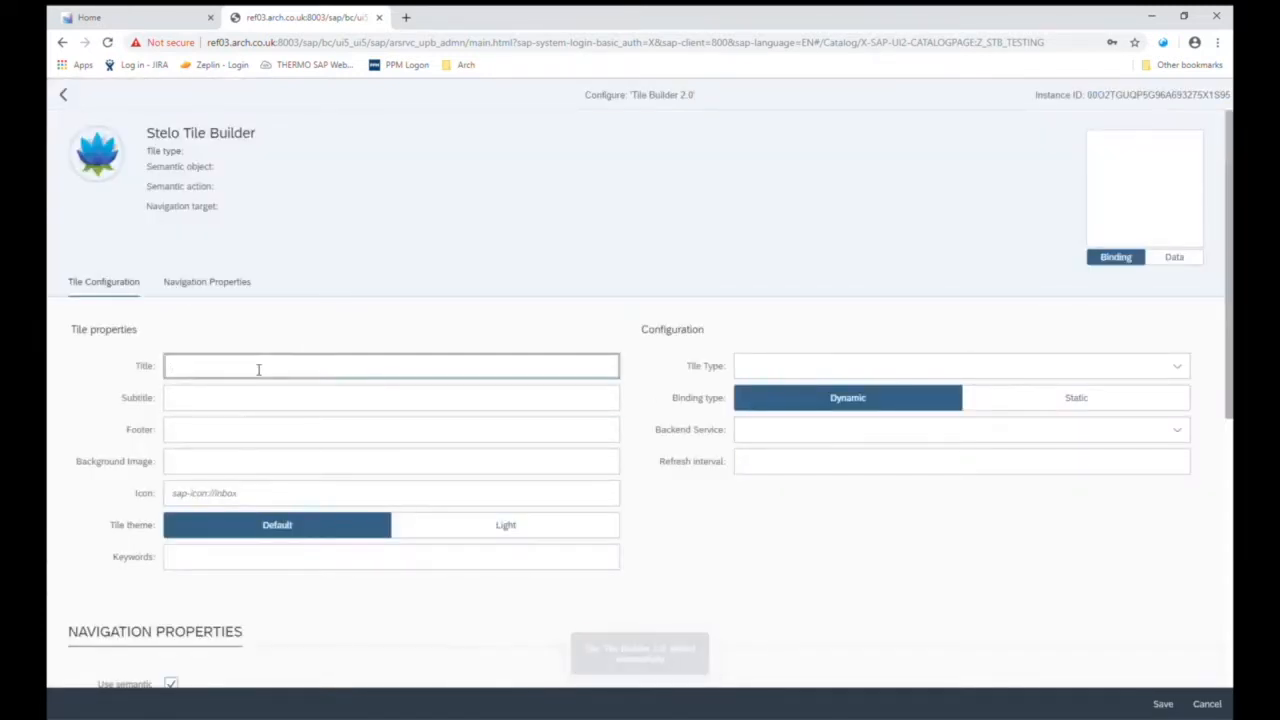
pyautogui.write('Inventory')
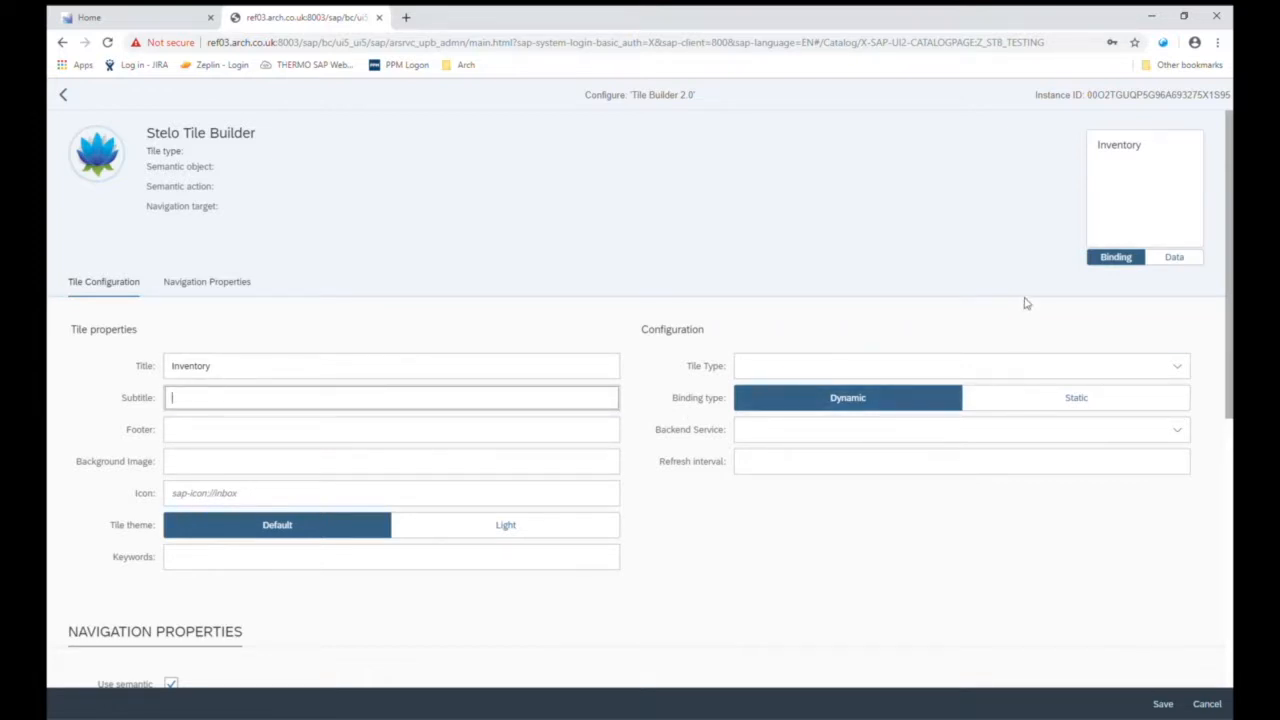
pyautogui.moveTo(1142, 280)
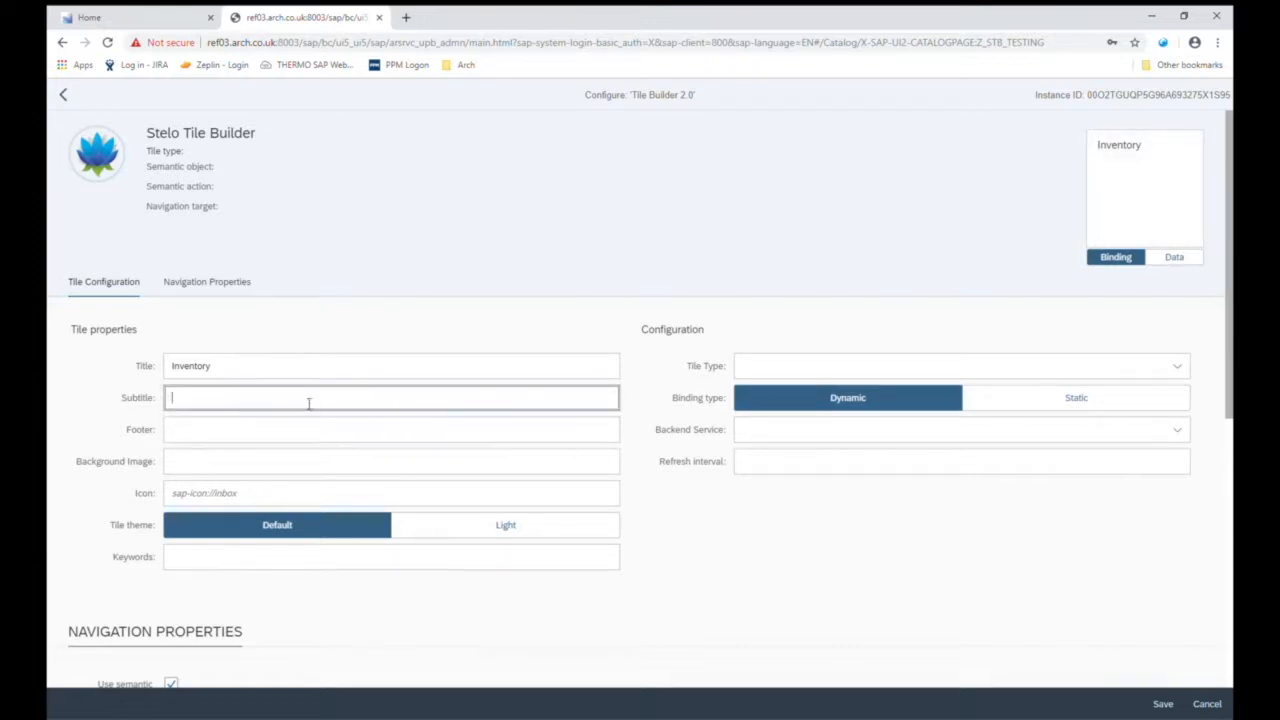
pyautogui.write('top 1')
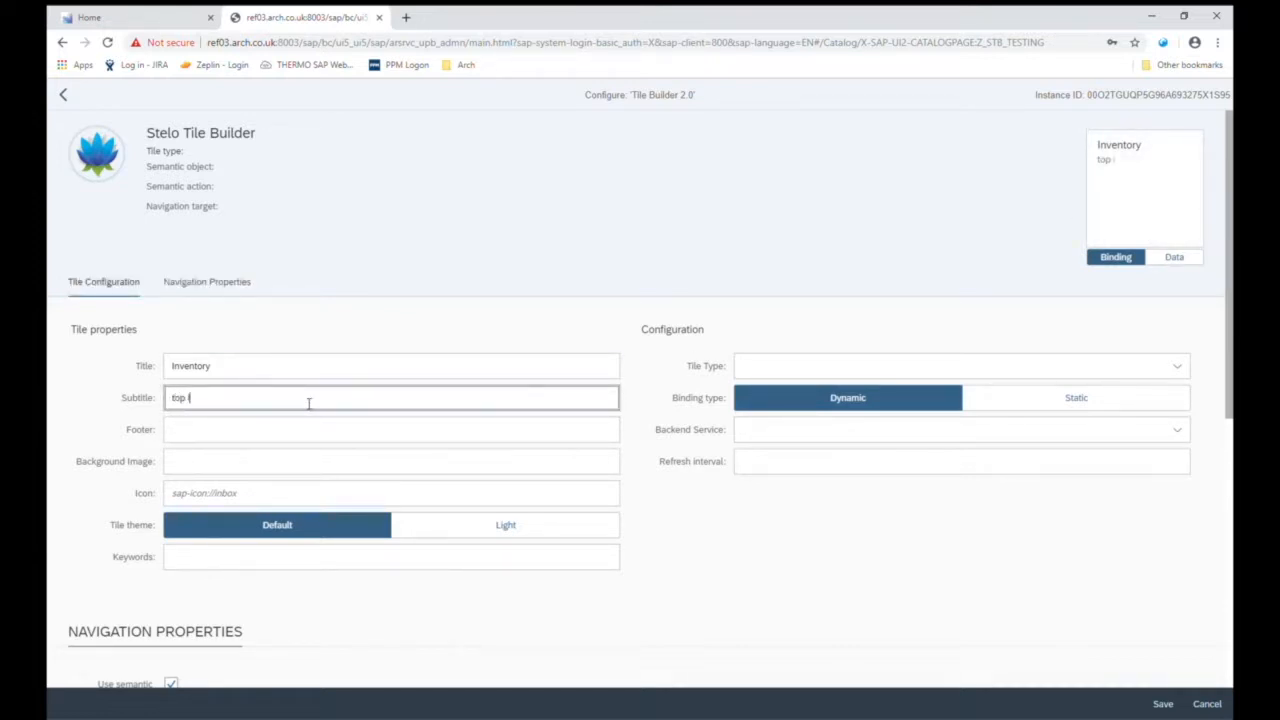
pyautogui.write('issue 3')
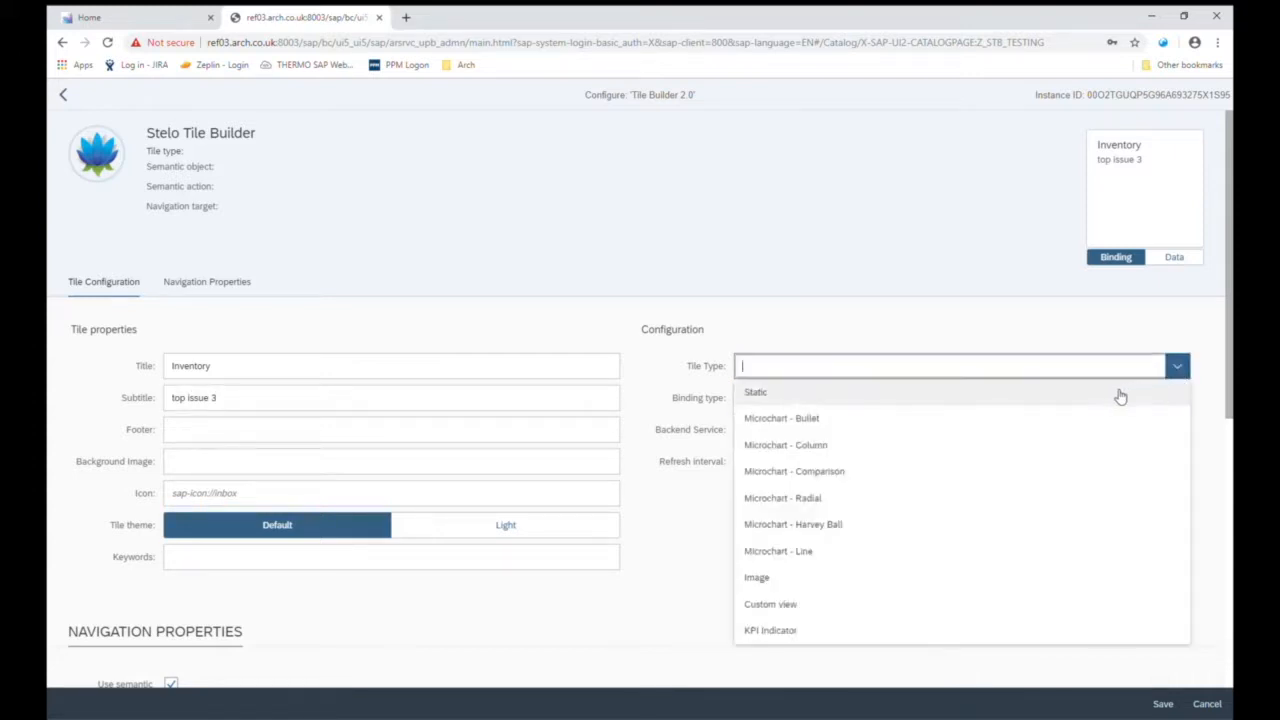
pyautogui.moveTo(1102, 398)
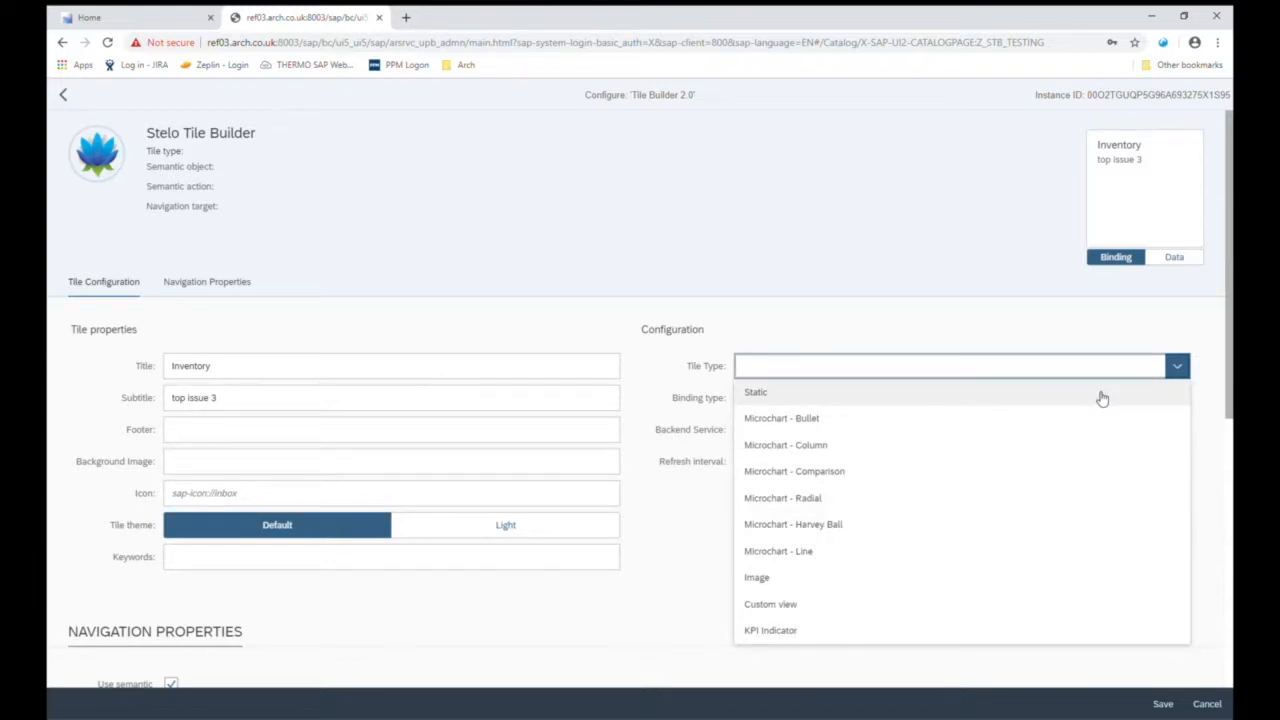
pyautogui.moveTo(824, 456)
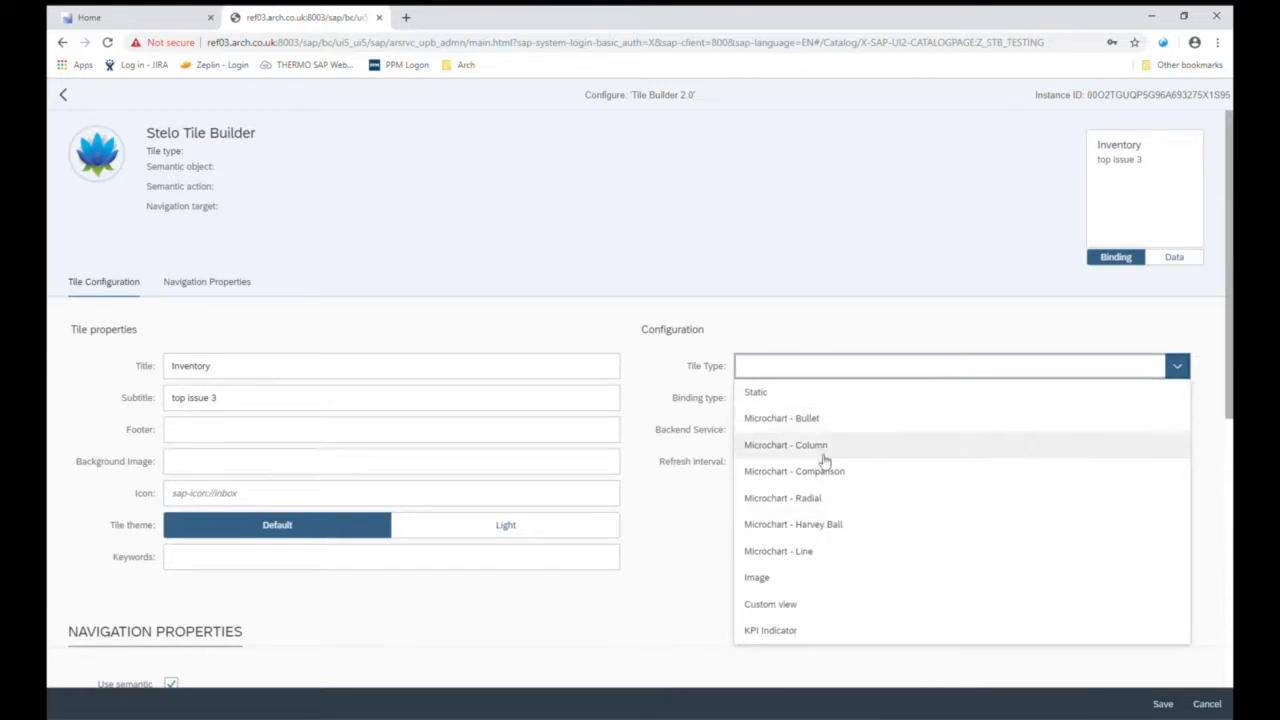
pyautogui.moveTo(792, 480)
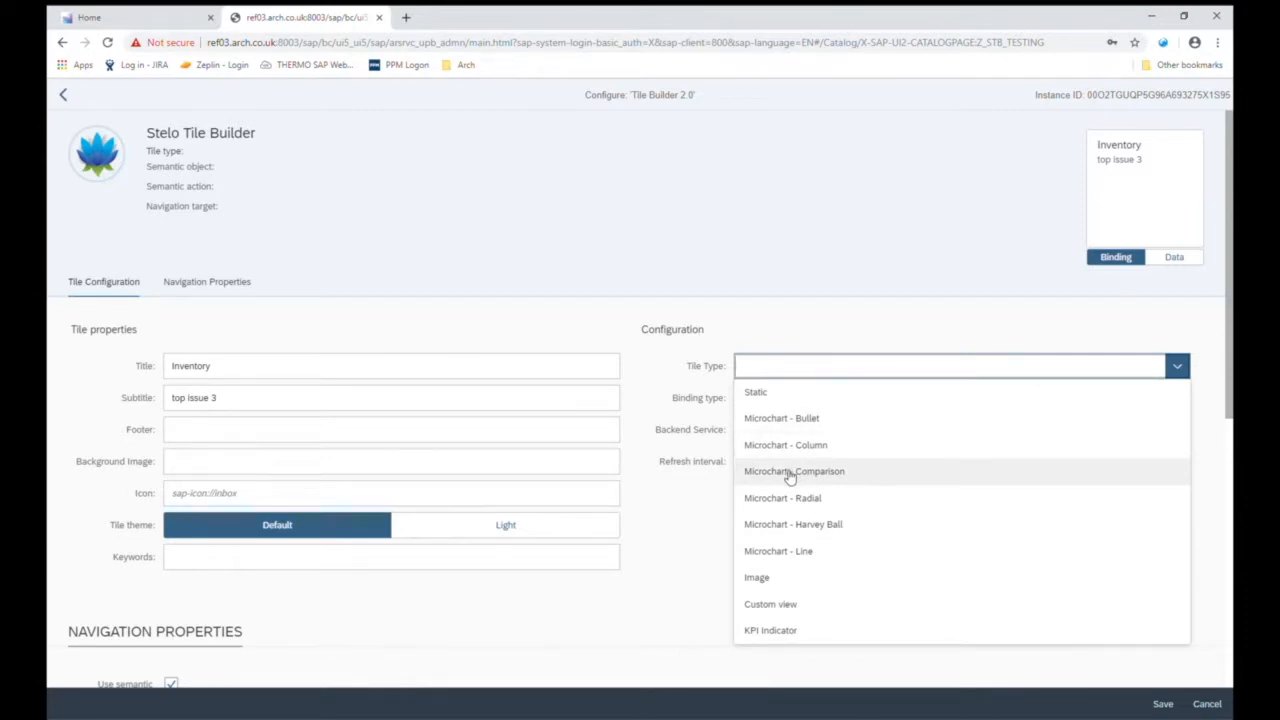
# Choose Microchart - Comparison as the Inventory tile's type
pyautogui.click(794, 472)
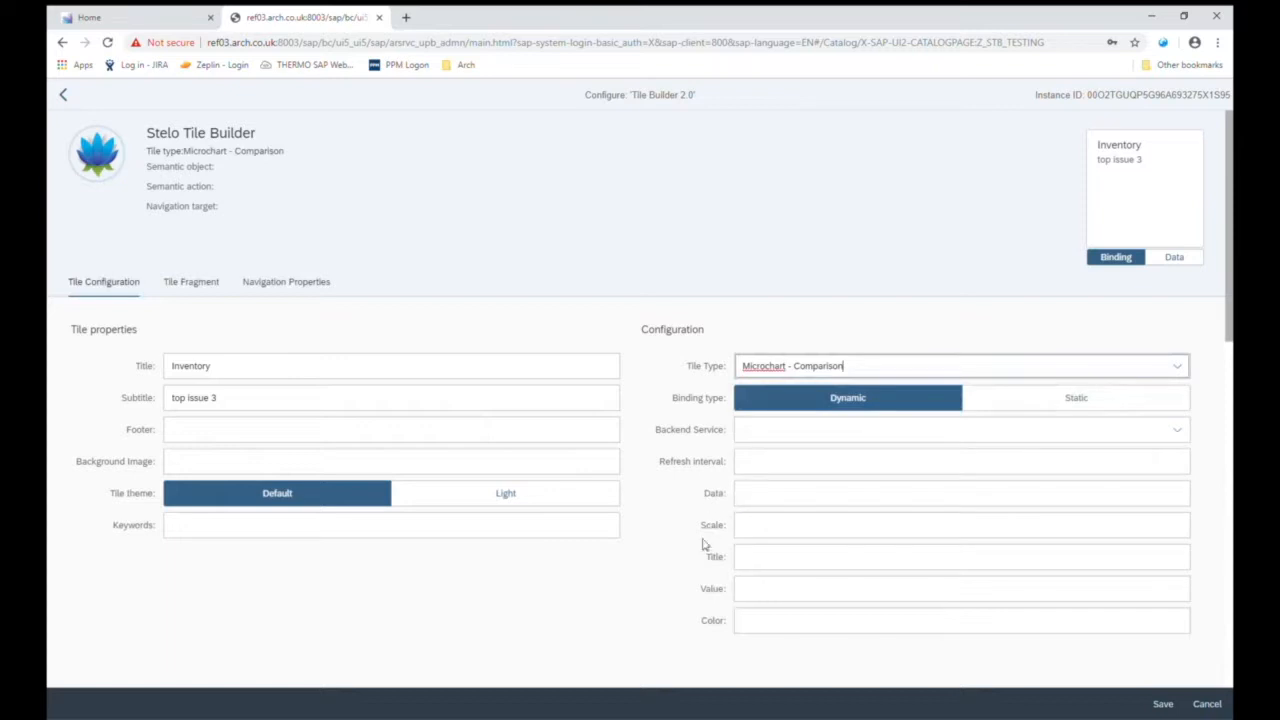
pyautogui.moveTo(708, 588)
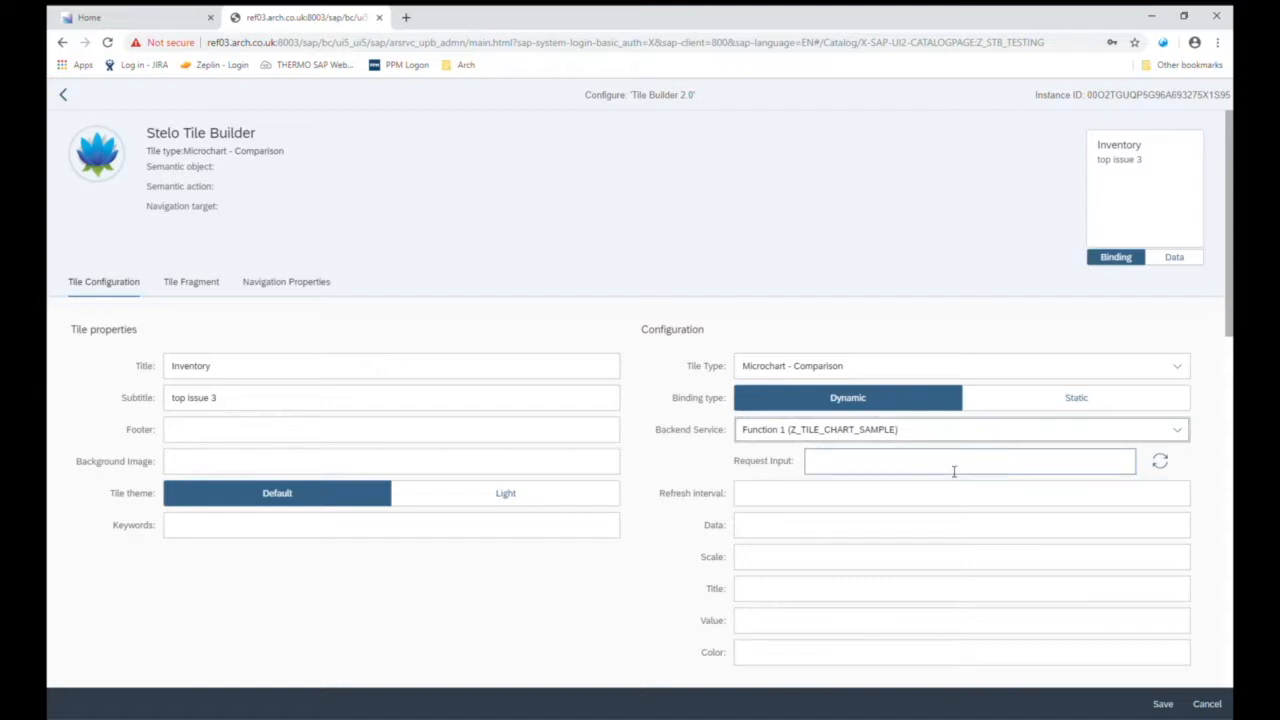
# Enter 'comparison' as the backend request input and refresh the data preview
pyautogui.click(970, 460)
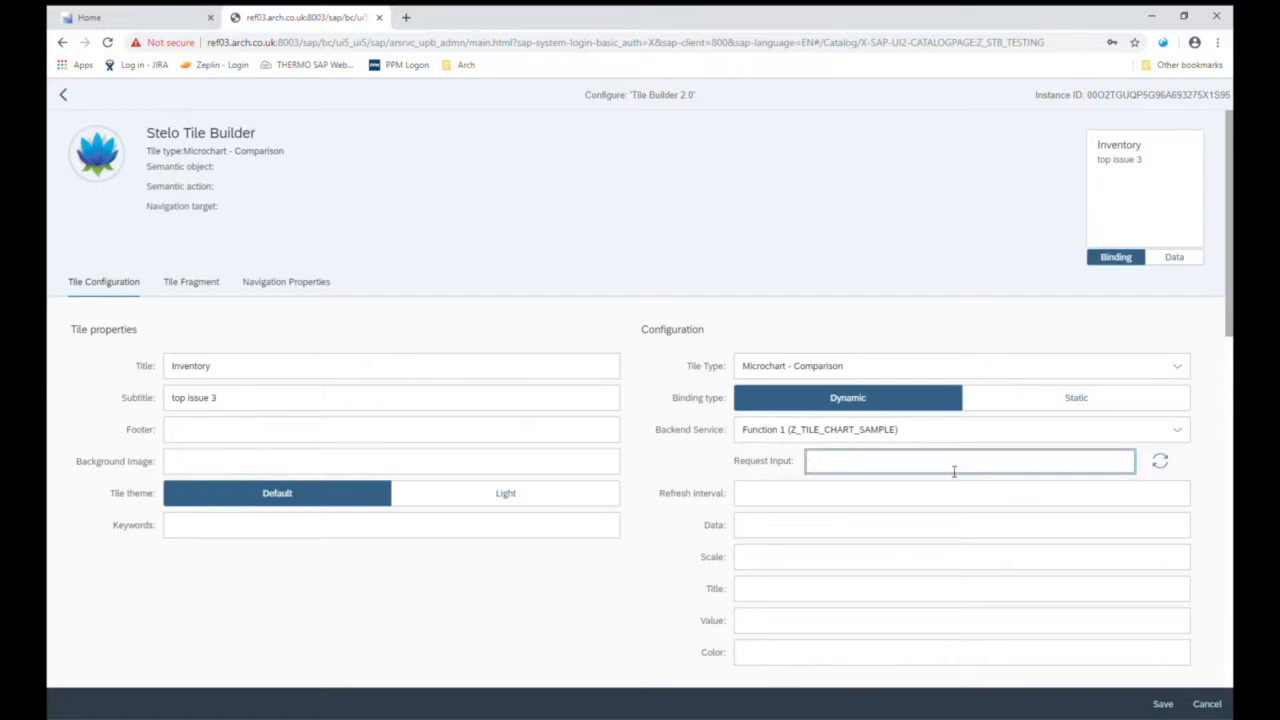
pyautogui.write('comparison')
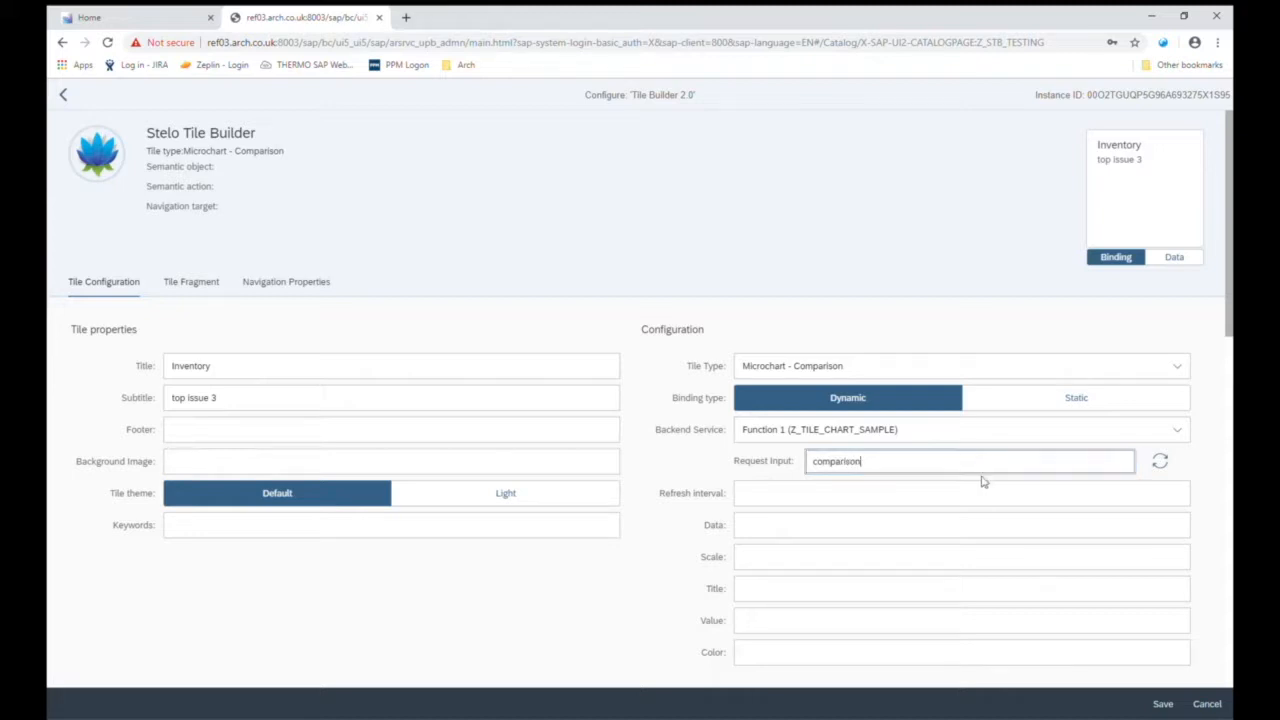
pyautogui.moveTo(982, 444)
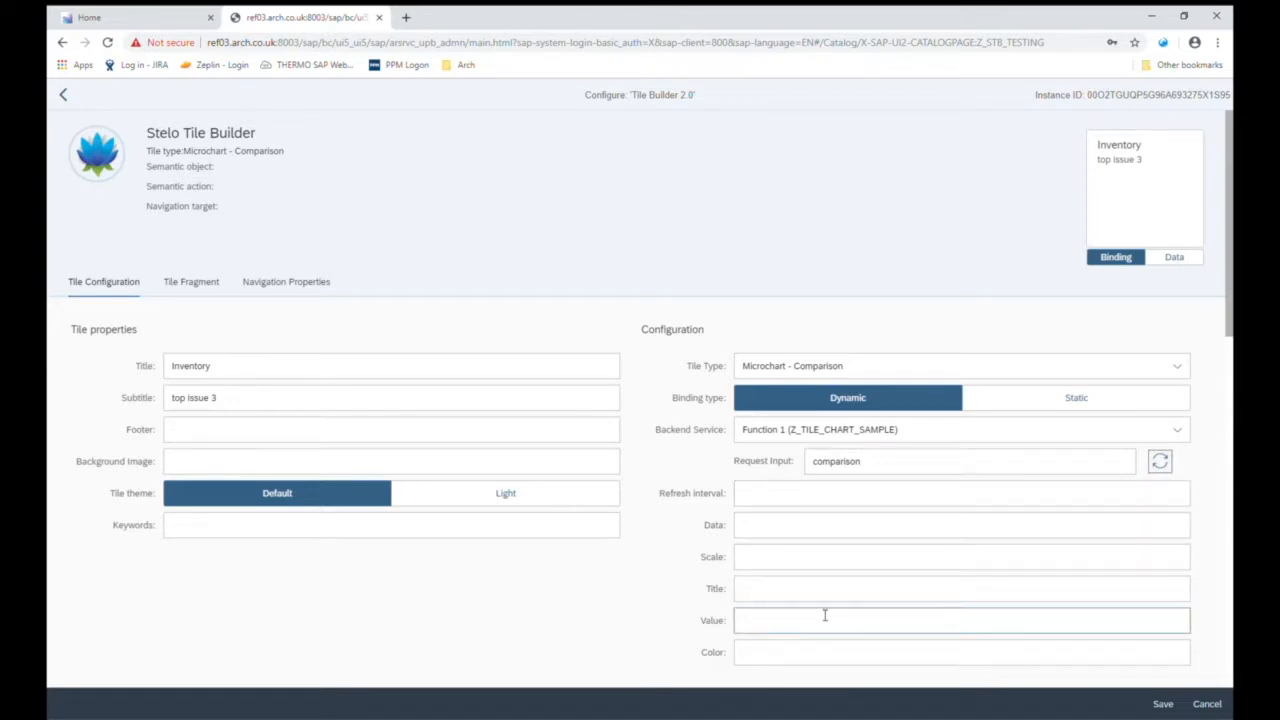
pyautogui.scroll(-3)
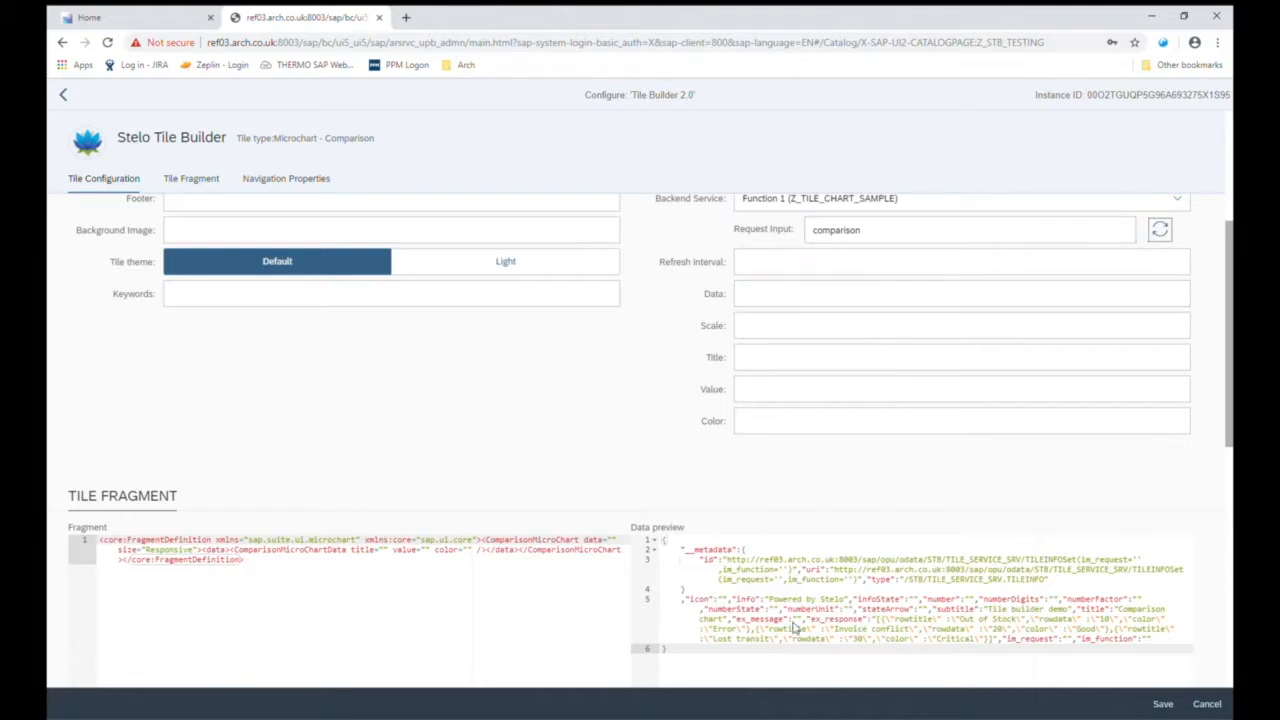
pyautogui.moveTo(826, 624)
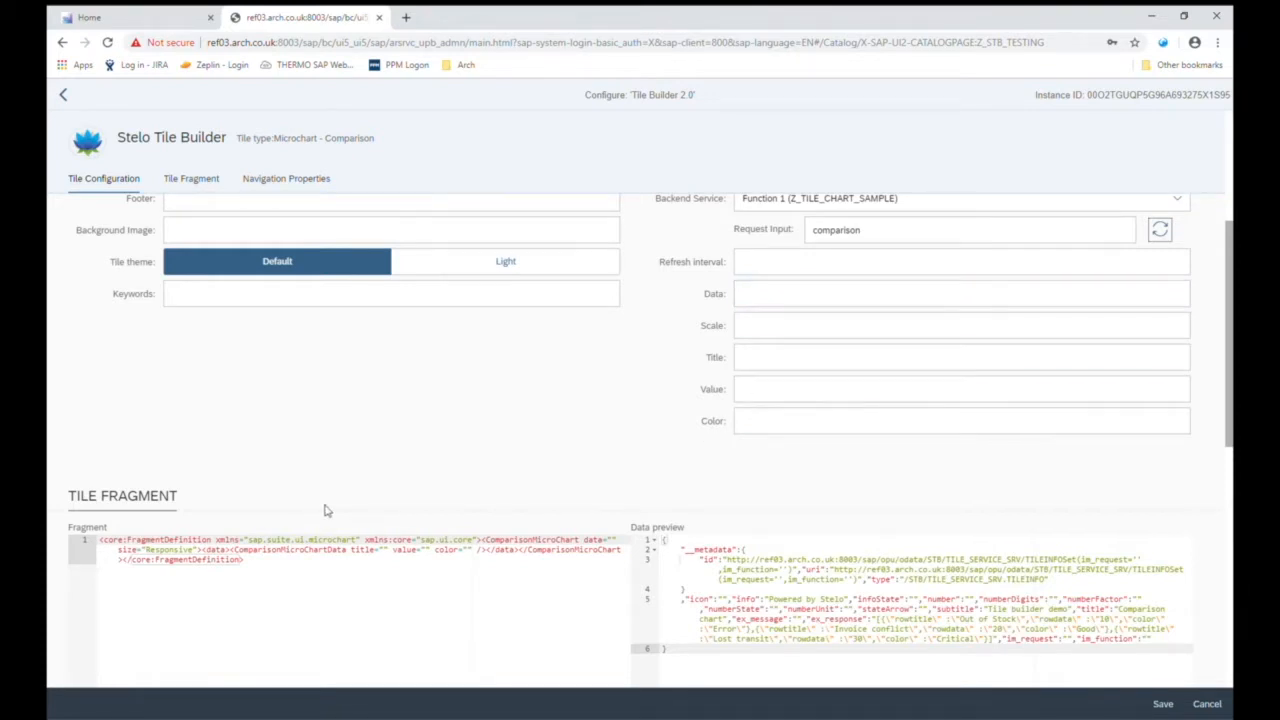
pyautogui.moveTo(164, 566)
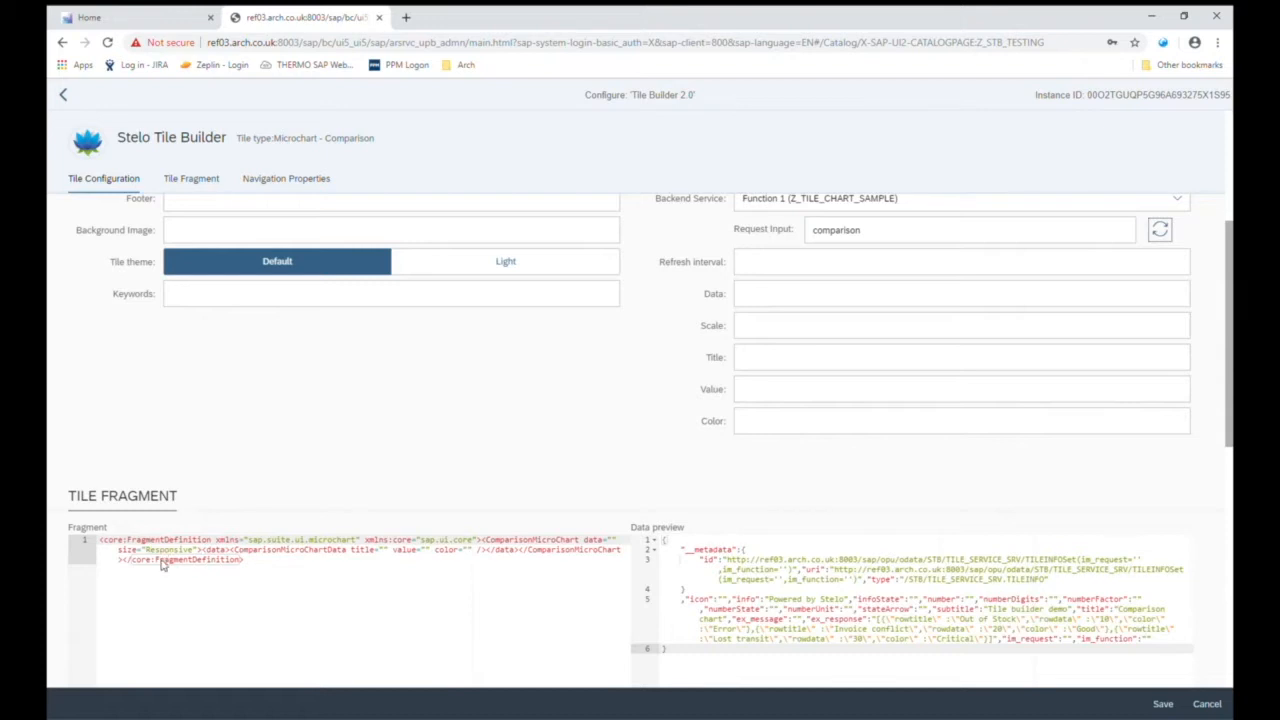
pyautogui.moveTo(784, 316)
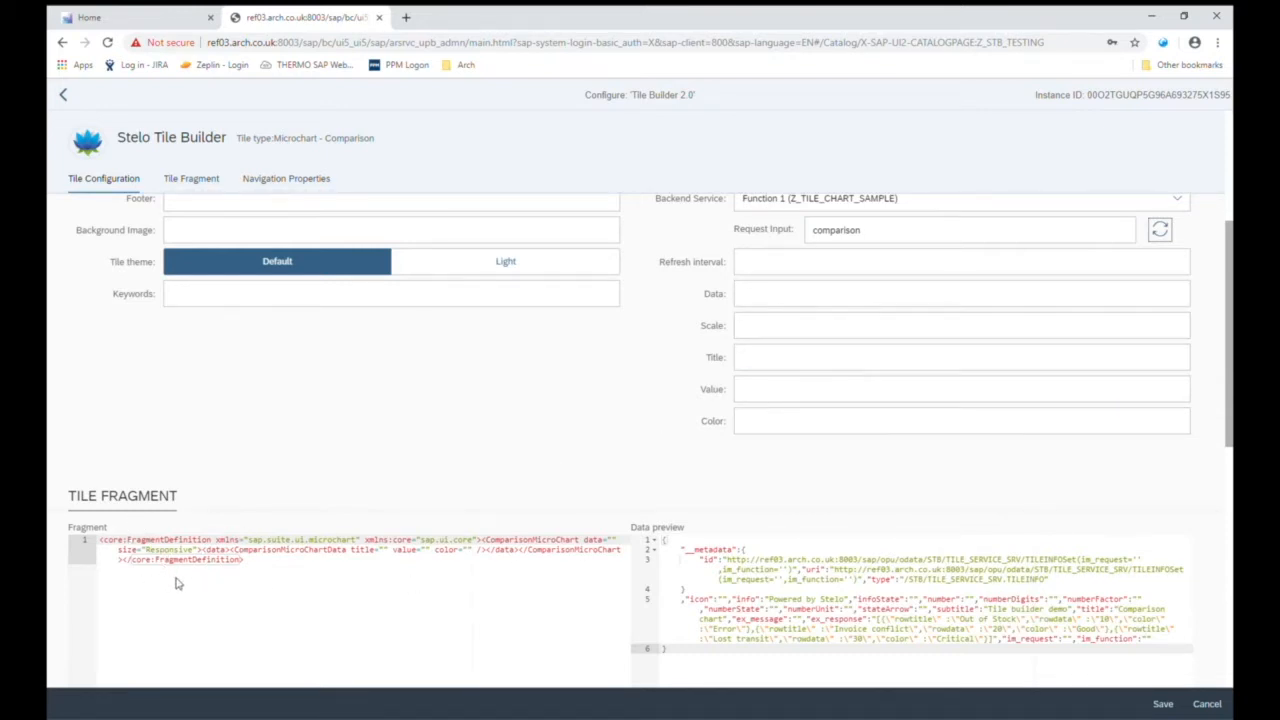
# Map chart data to /ex_response/ with title rowtitle, value rowdata and color color
pyautogui.write('/ex_response/')
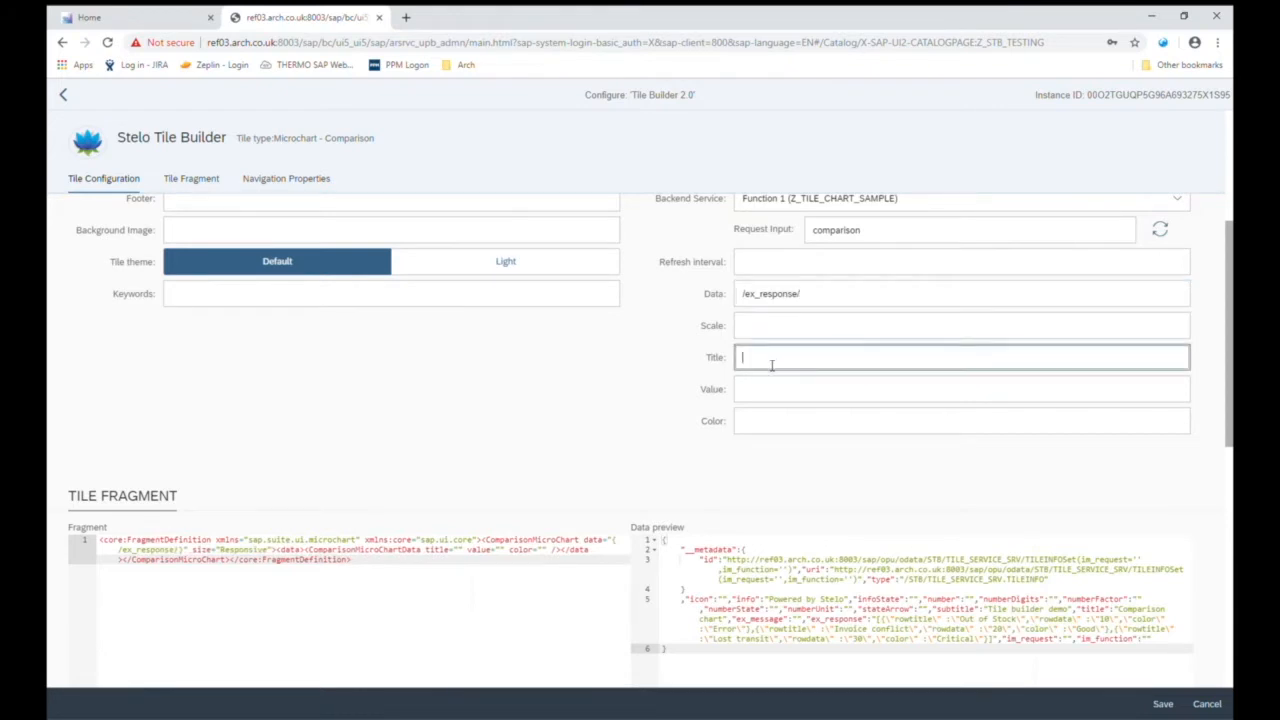
pyautogui.write('rowtitl')
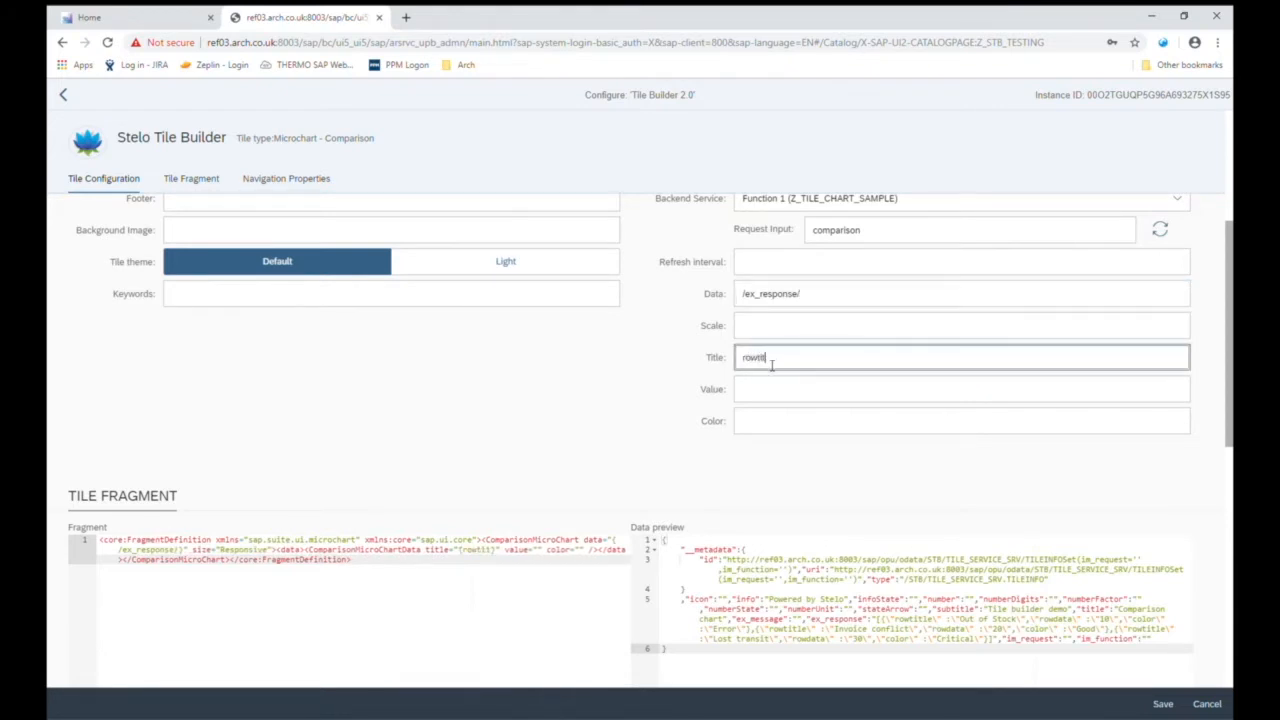
pyautogui.click(960, 388)
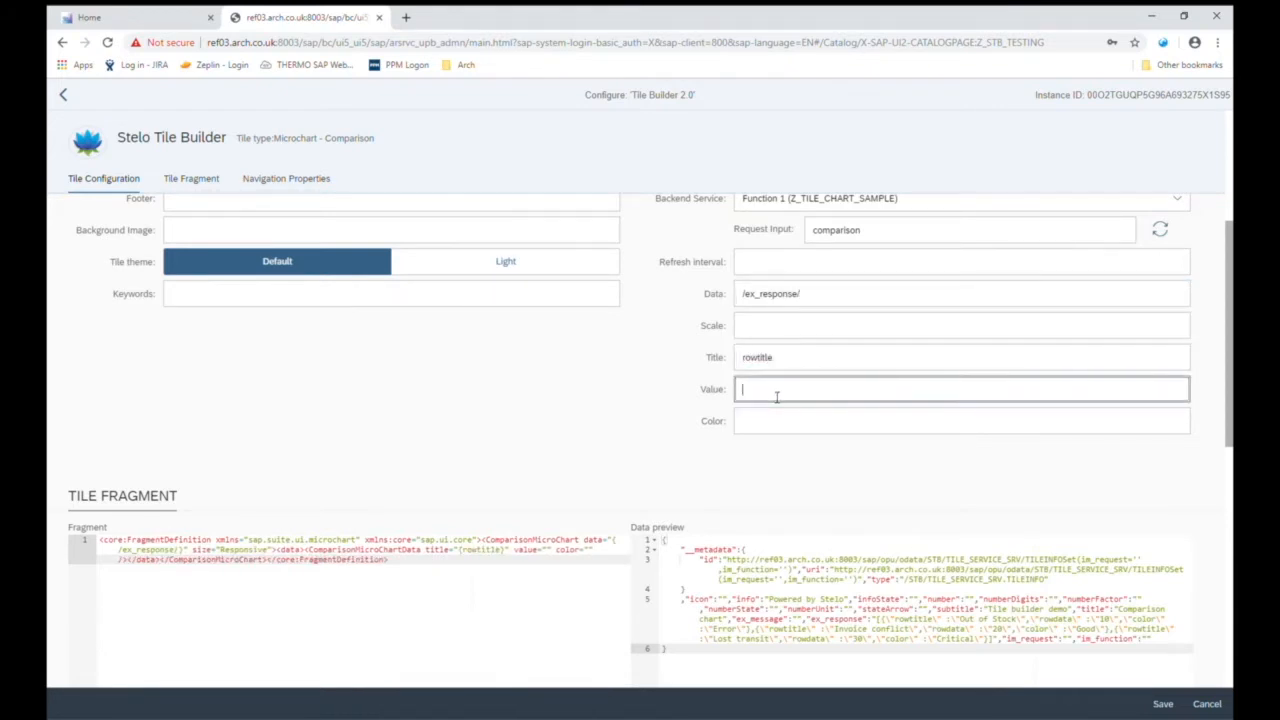
pyautogui.write('ro')
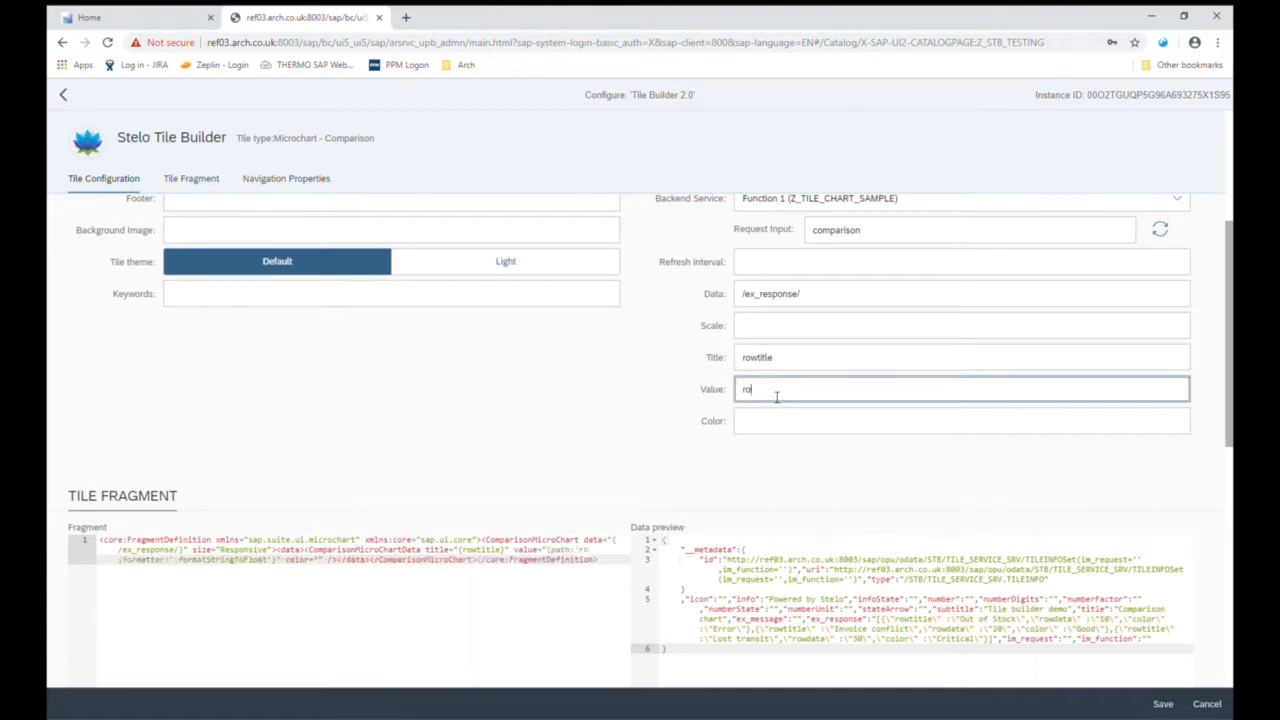
pyautogui.click(960, 420)
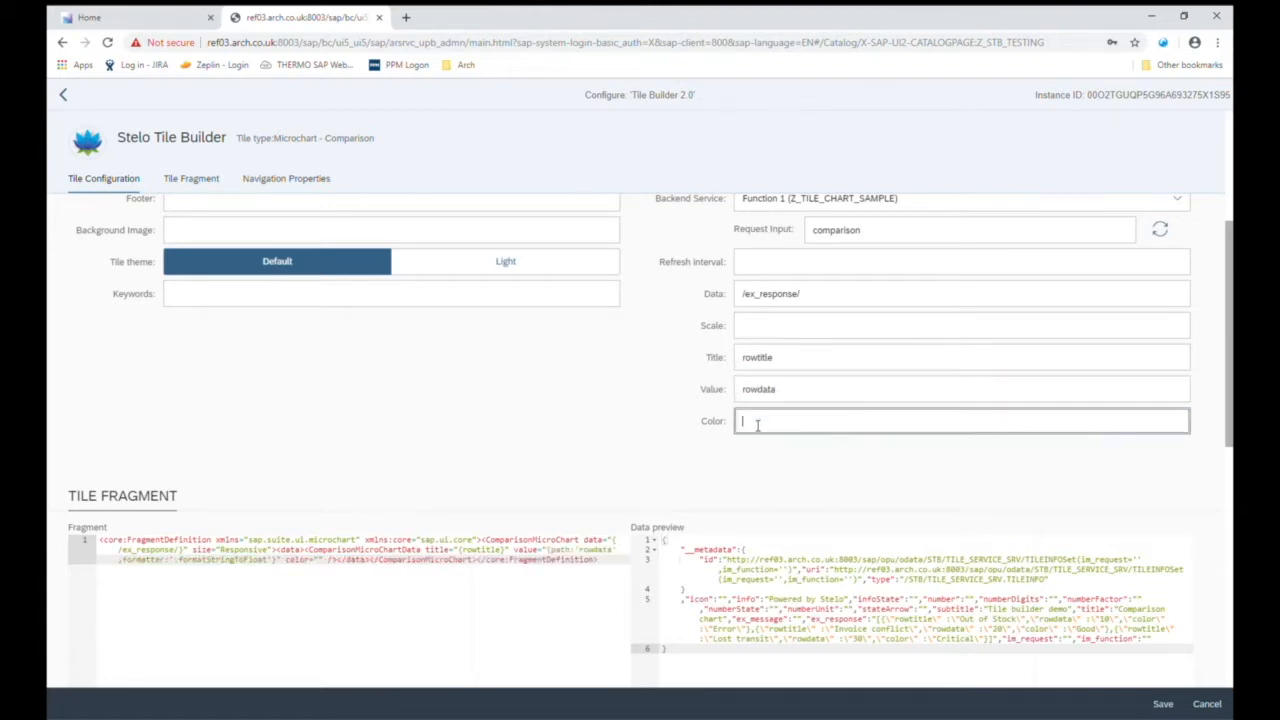
pyautogui.write('color')
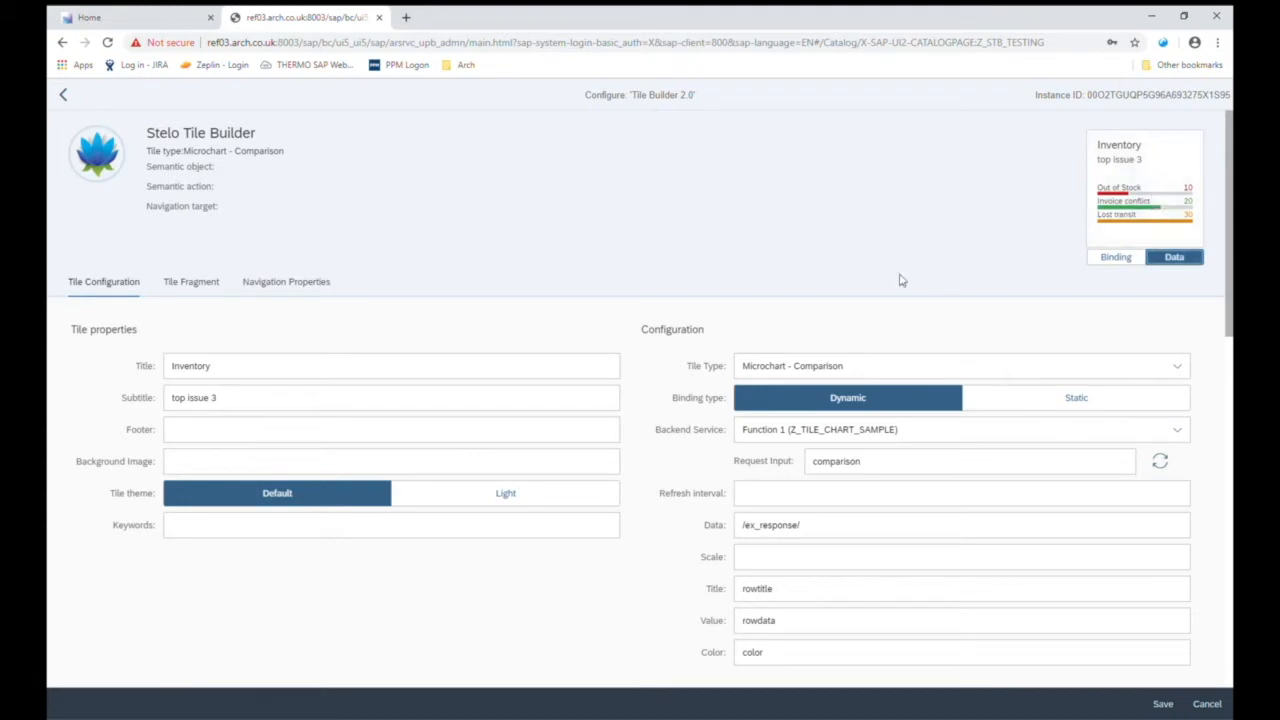
# Bind the tile footer to /info so the preview shows 'Powered by Stelo'
pyautogui.click(224, 432)
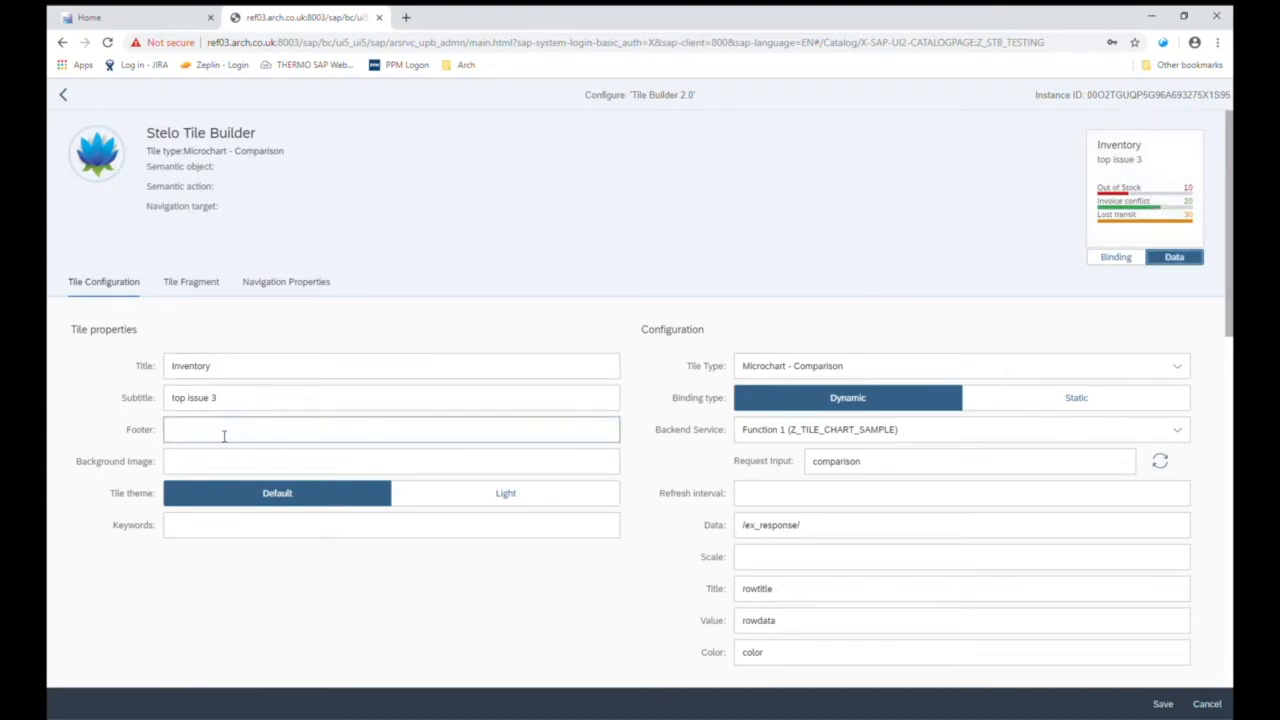
pyautogui.scroll(-3)
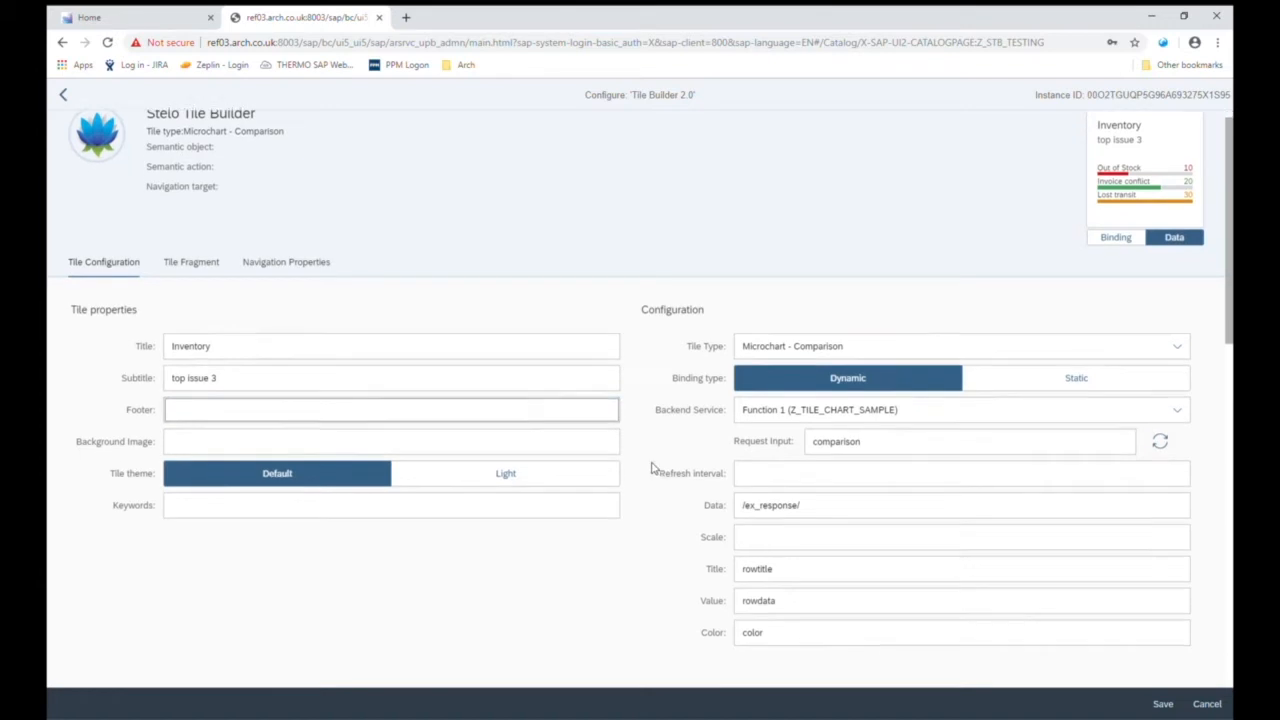
pyautogui.scroll(-3)
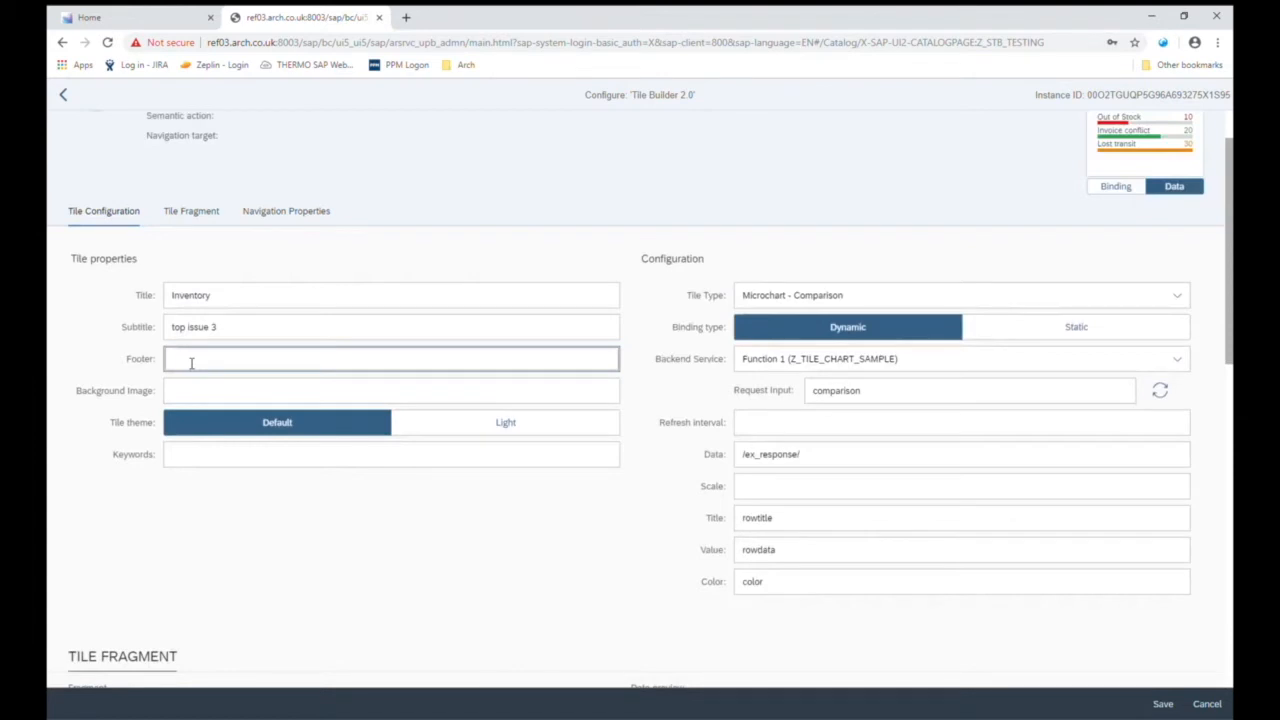
pyautogui.write('/info')
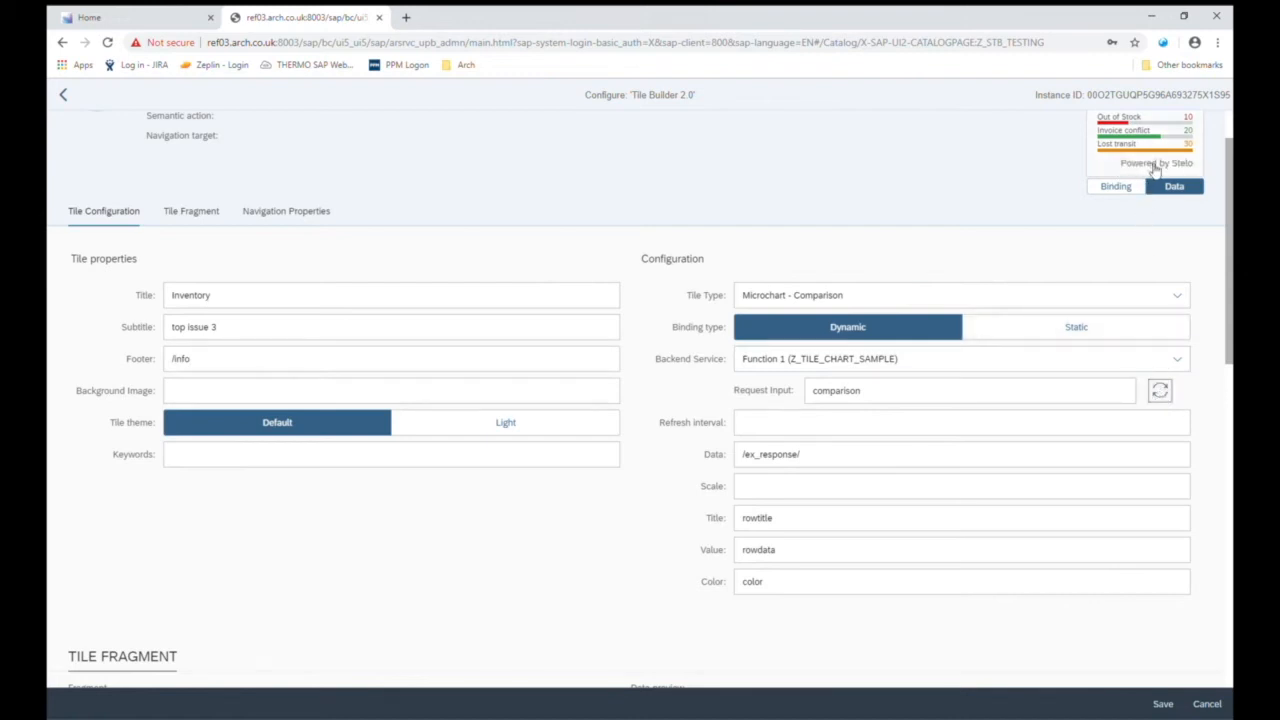
pyautogui.scroll(3)
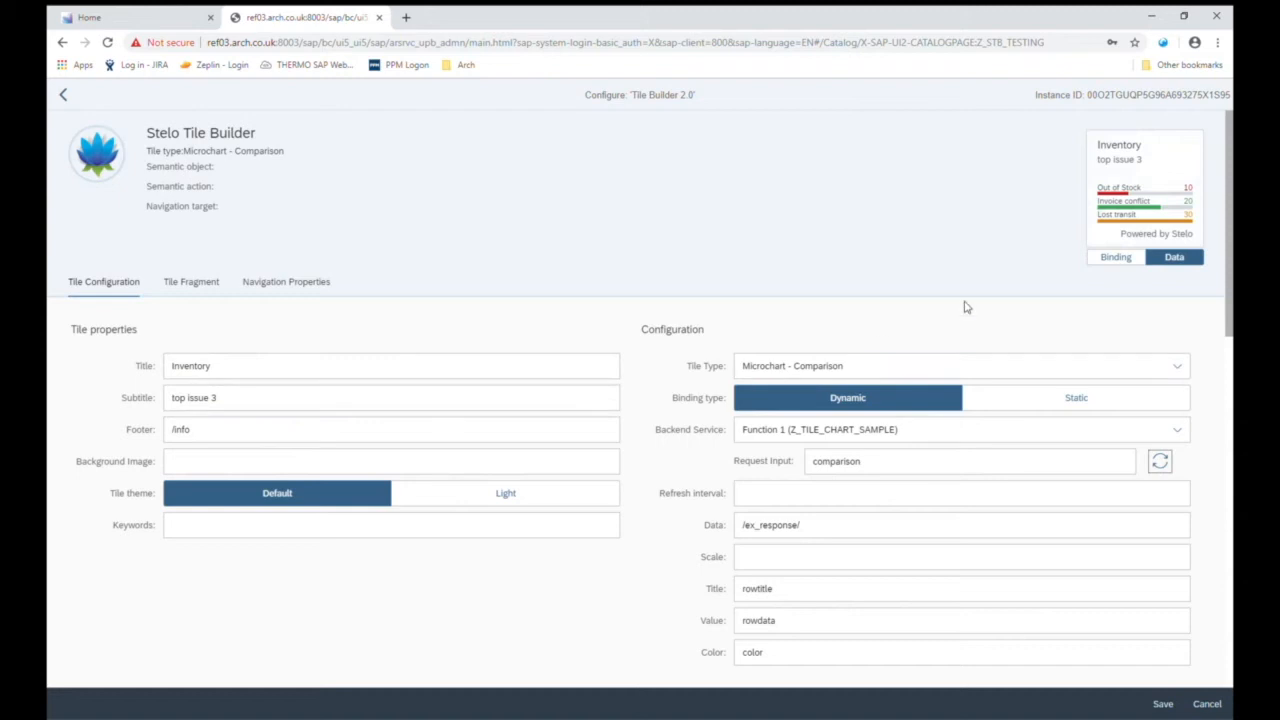
pyautogui.moveTo(508, 324)
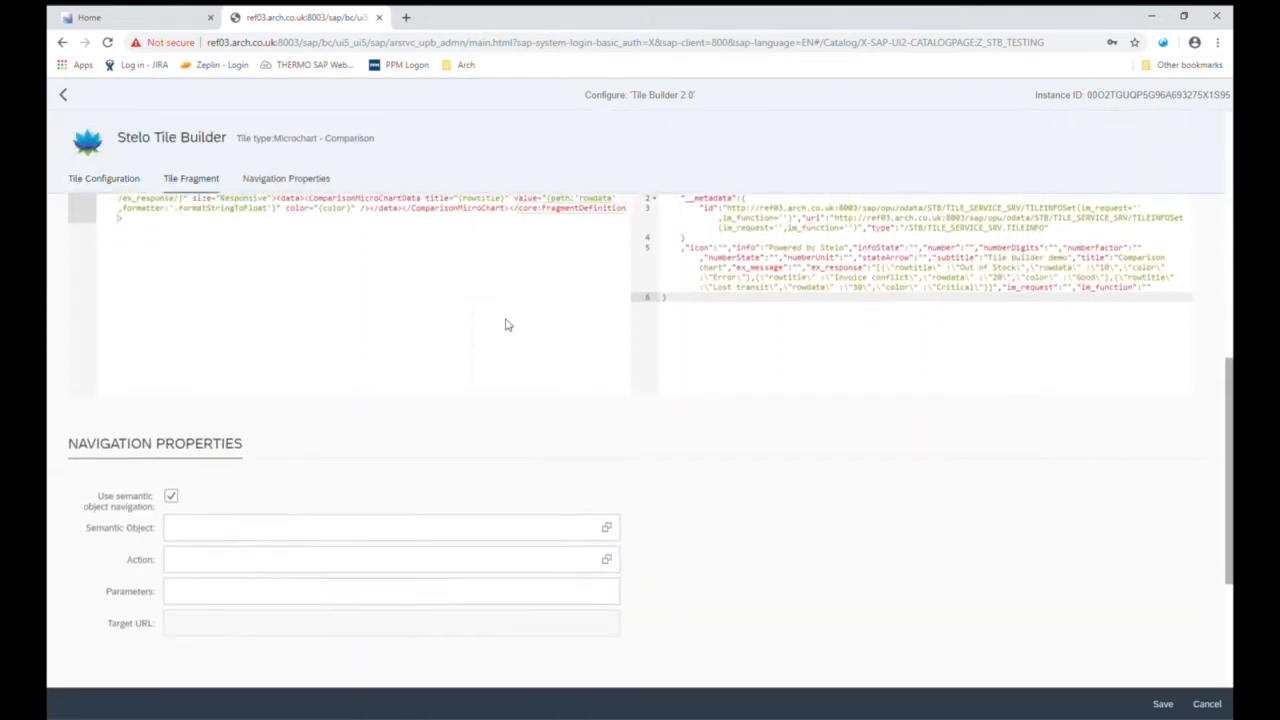
# Set navigation to semantic object ABOPCustomSort with action display and save the tile
pyautogui.scroll(-3)
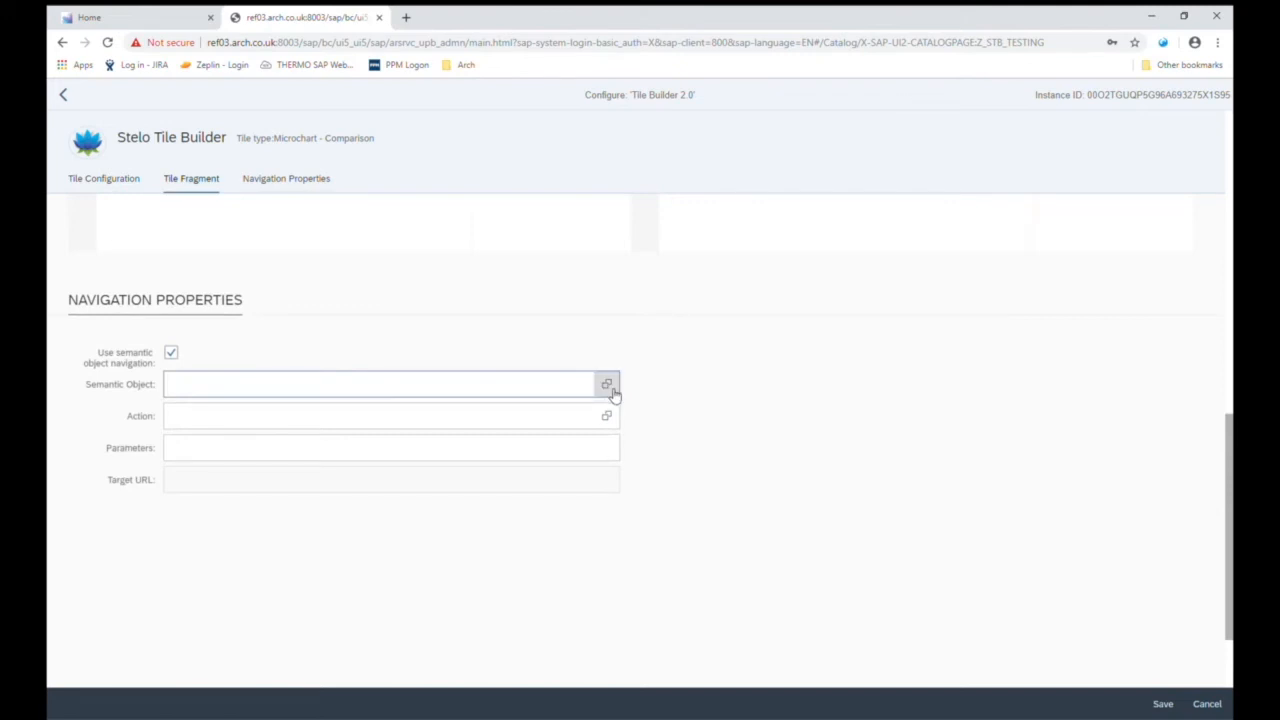
pyautogui.click(604, 384)
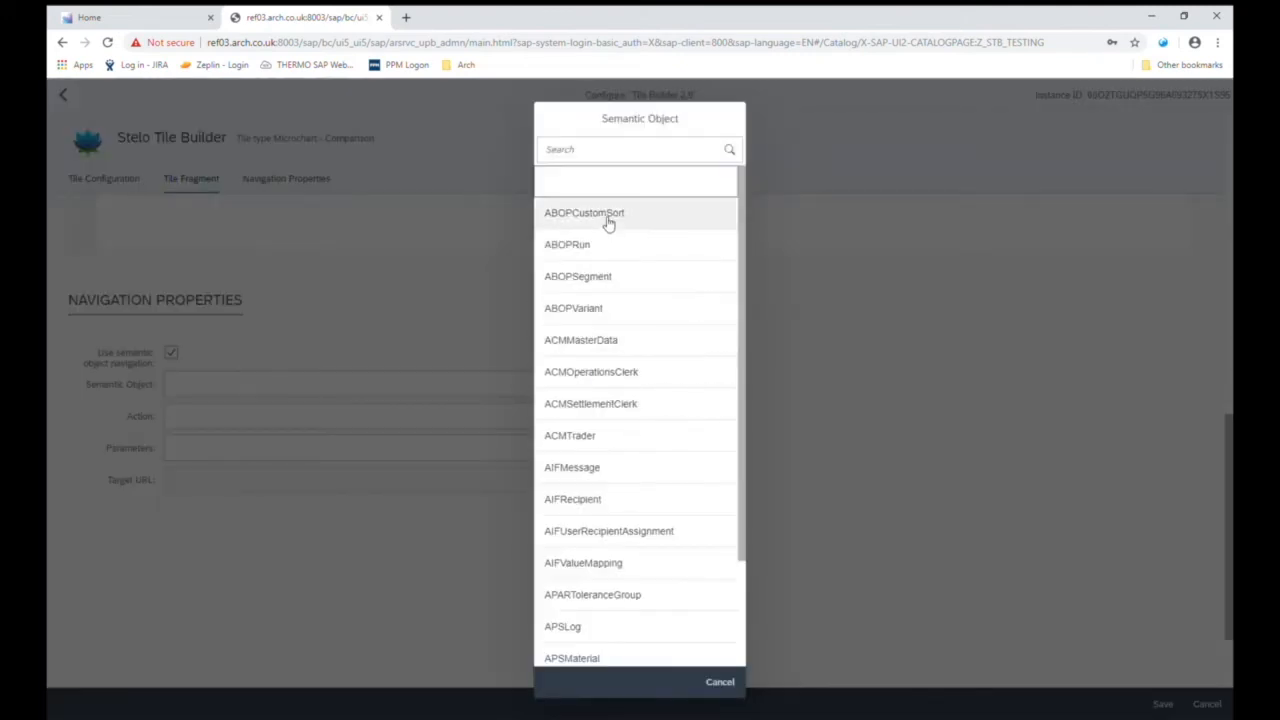
pyautogui.click(584, 212)
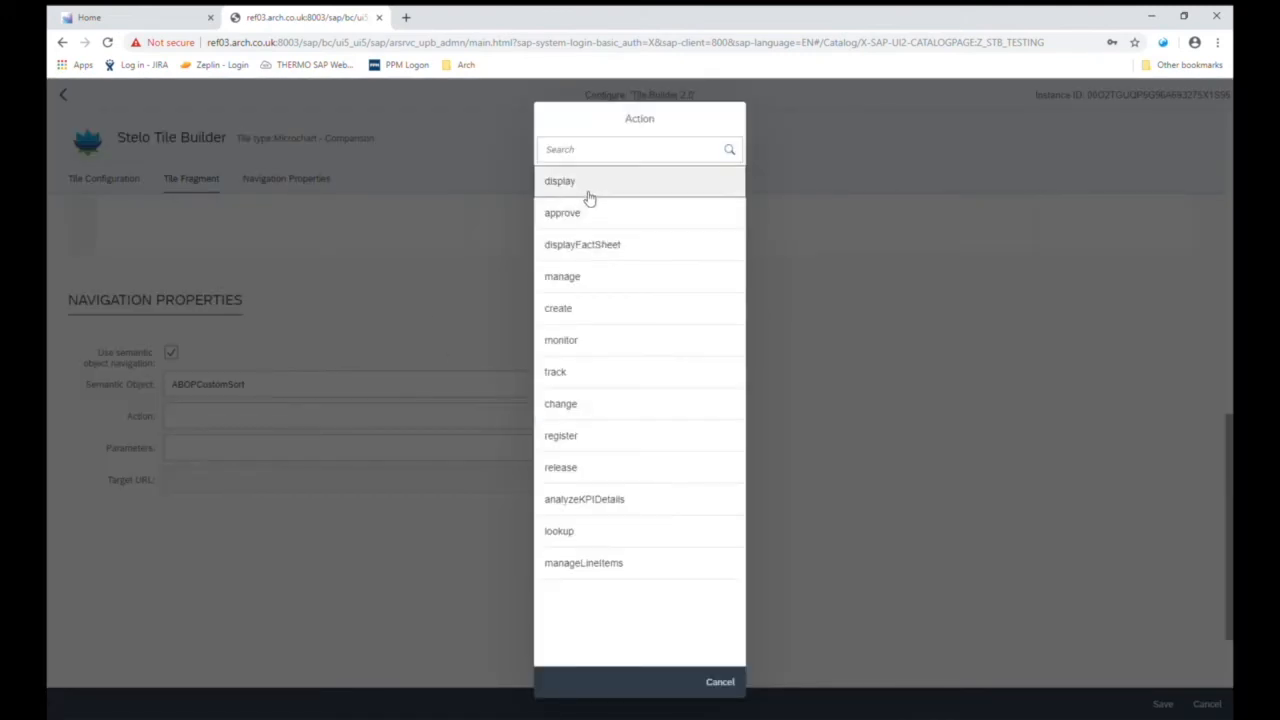
pyautogui.click(560, 180)
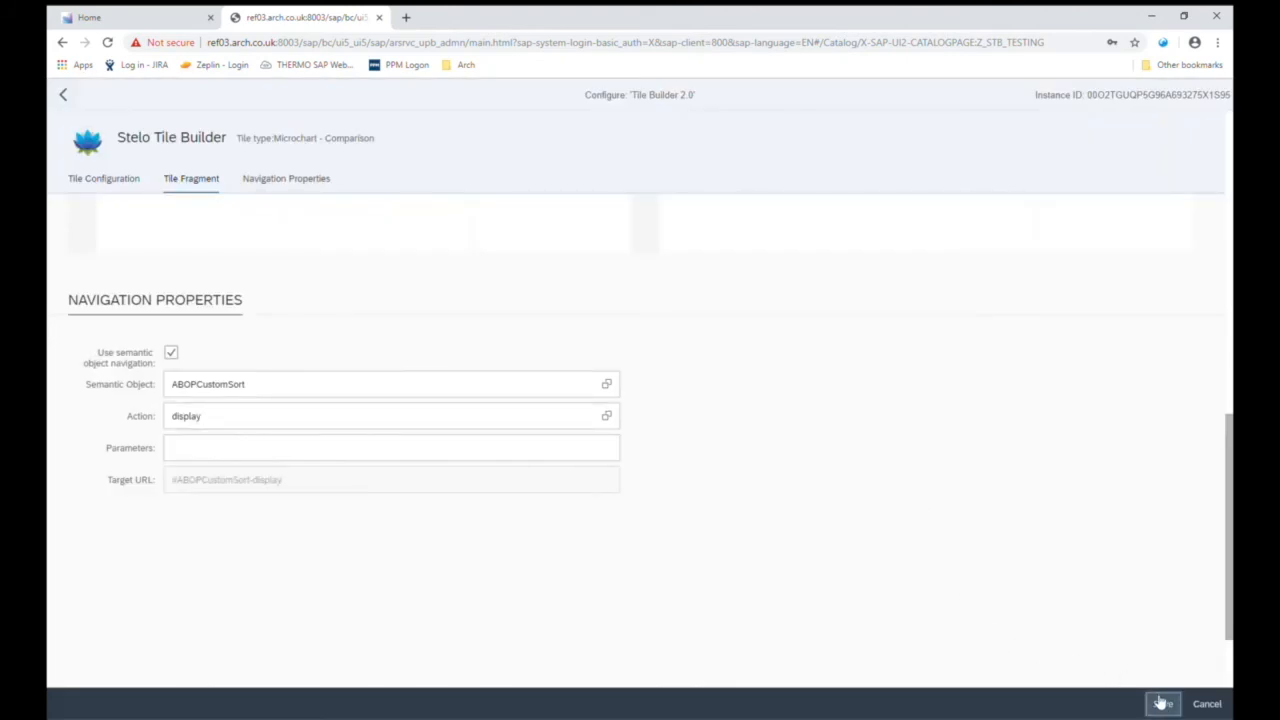
pyautogui.click(1164, 702)
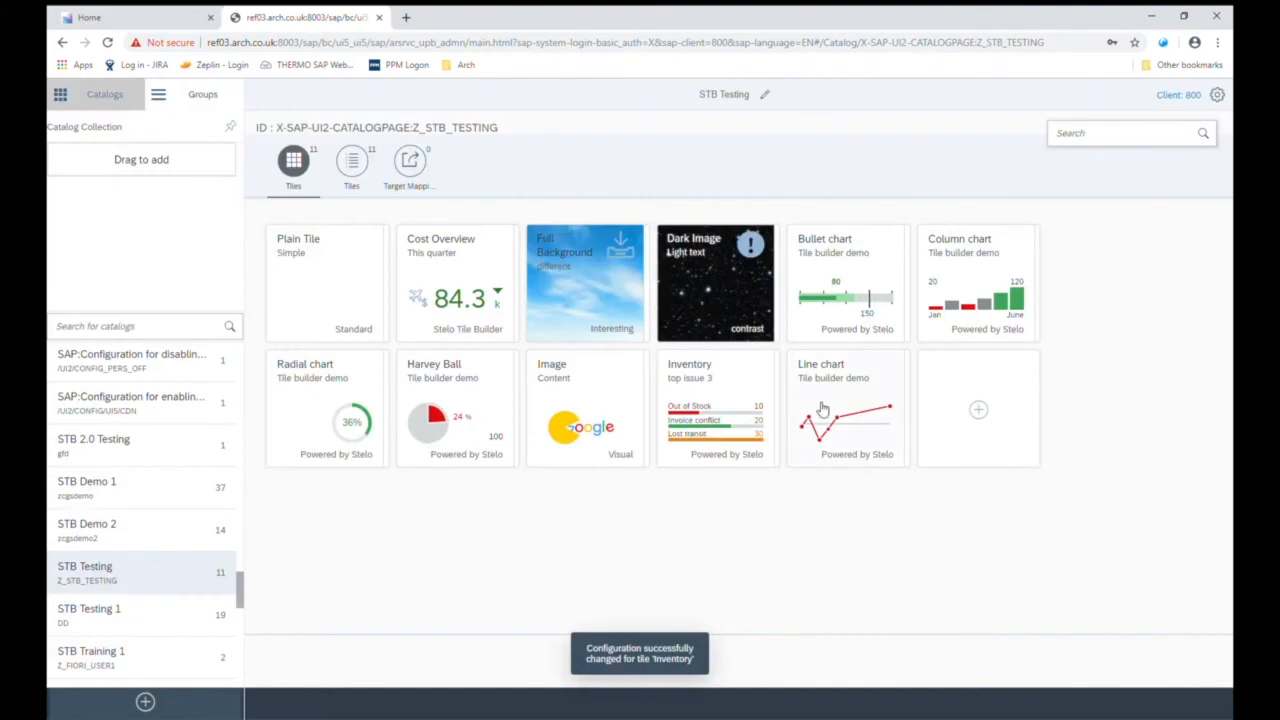